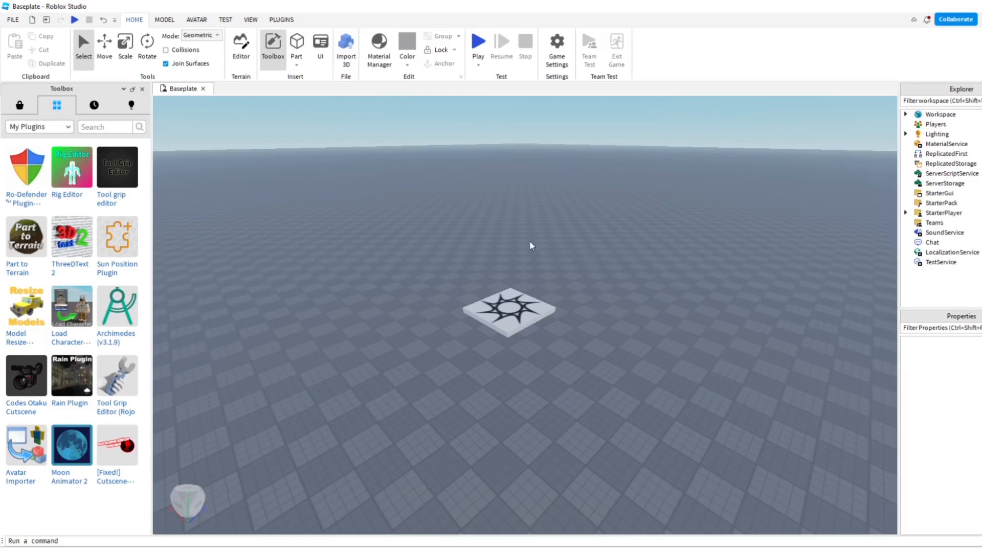
mouse_move(304, 186)
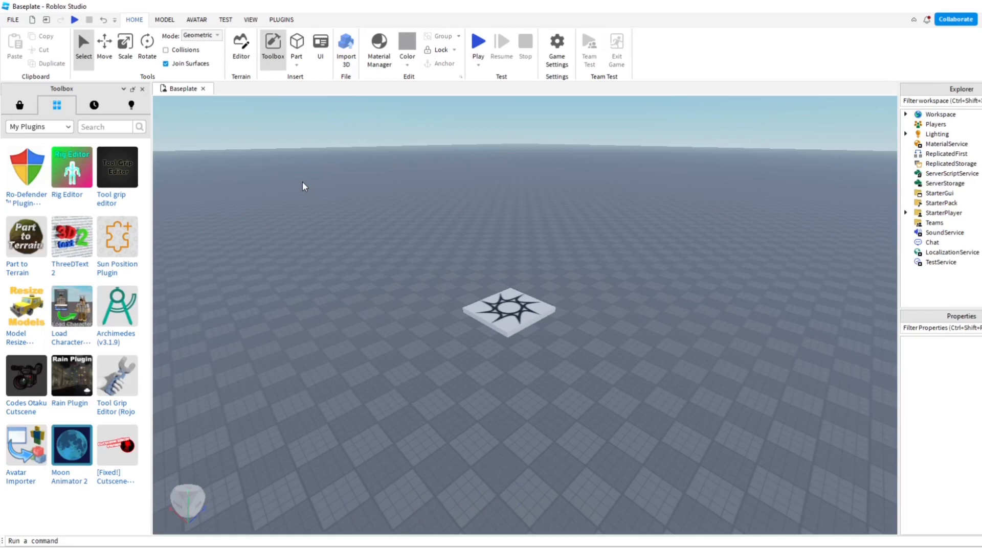
With Archimedes, render curved segments repeatedly until the strip bends into a near-complete circular ring
left_click(116, 306)
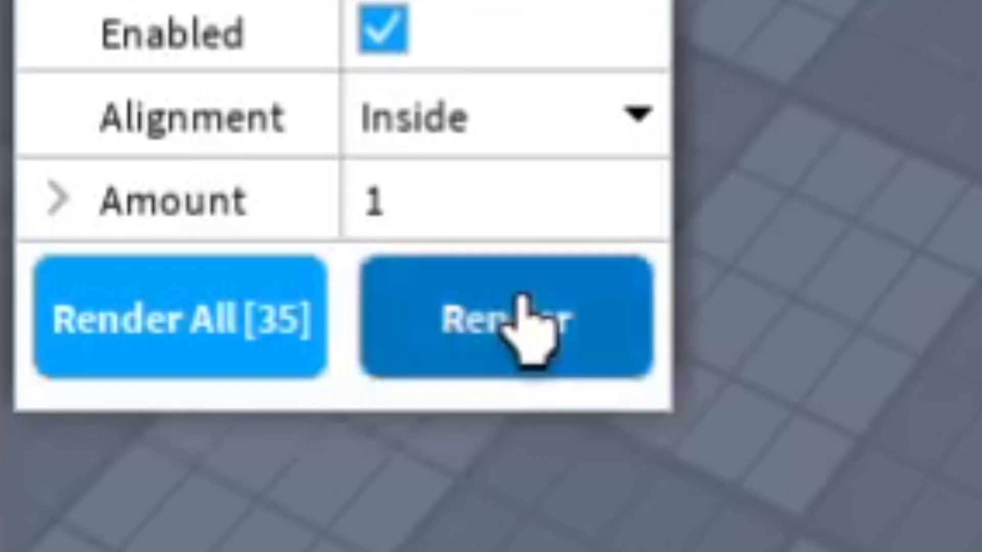
left_click(507, 320)
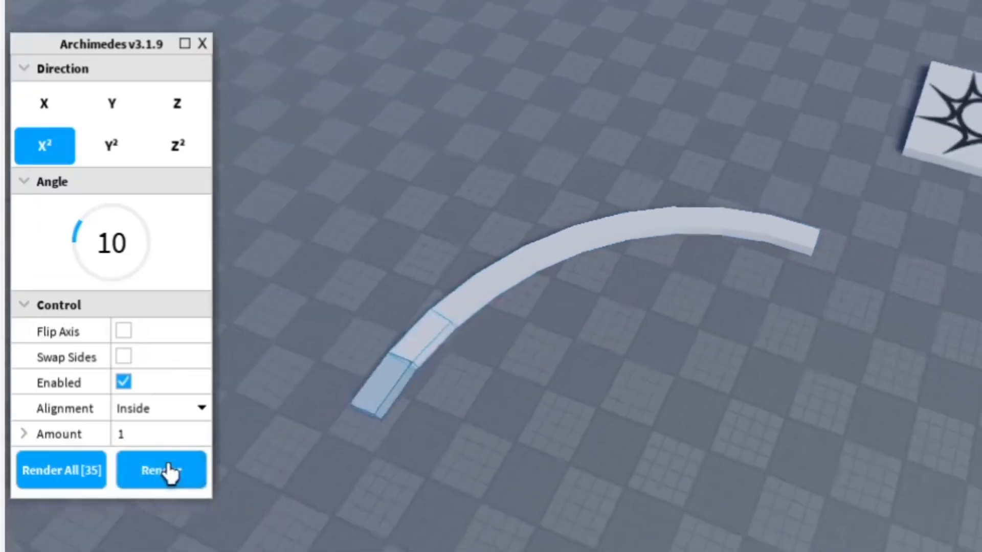
left_click(160, 469)
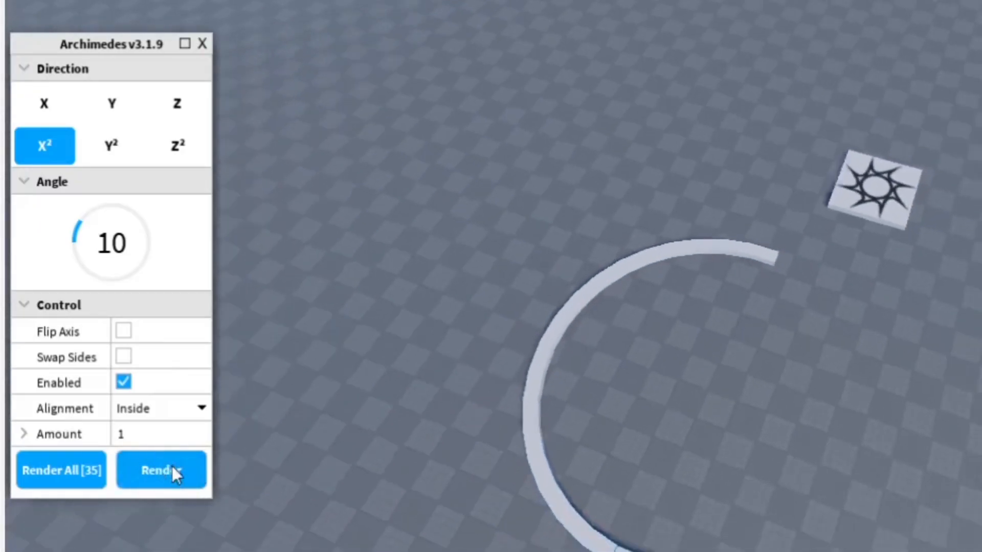
left_click(162, 471)
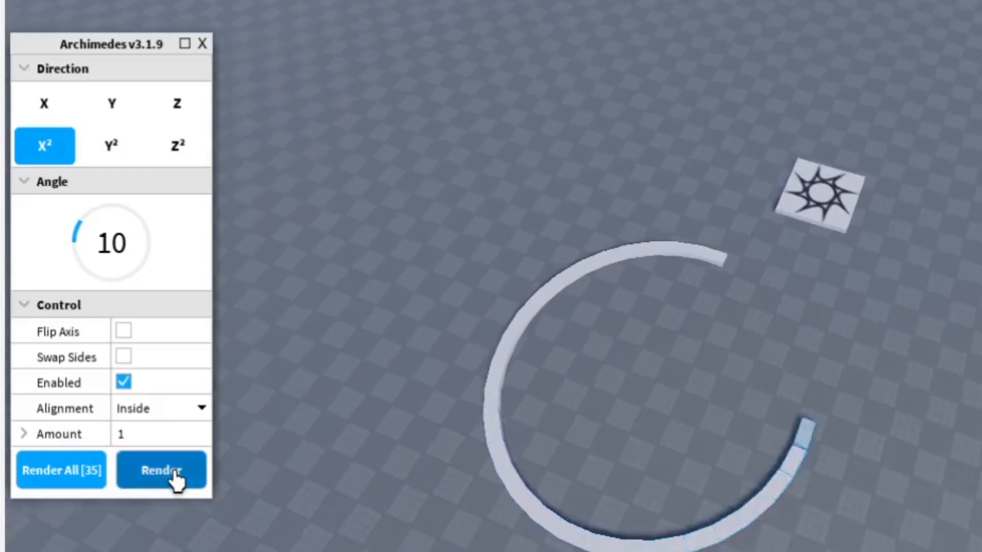
left_click(161, 470)
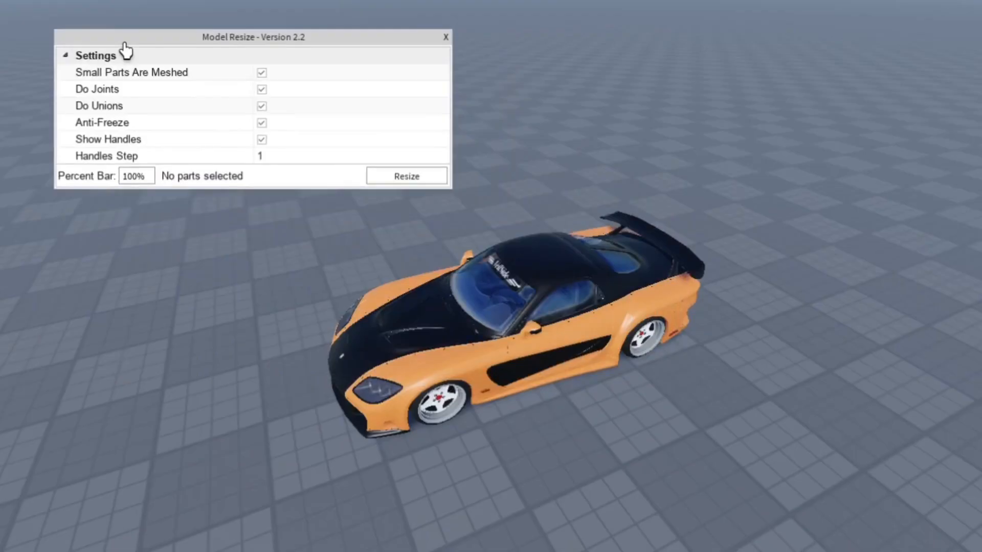
Use the Model Resize plugin's handles to resize the orange-and-black sports car
left_click(71, 55)
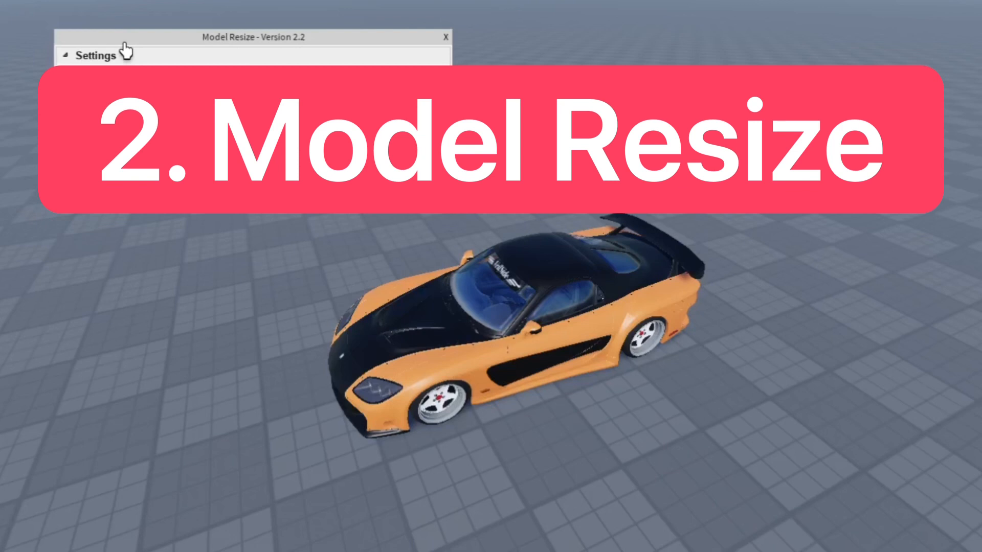
left_click(94, 55)
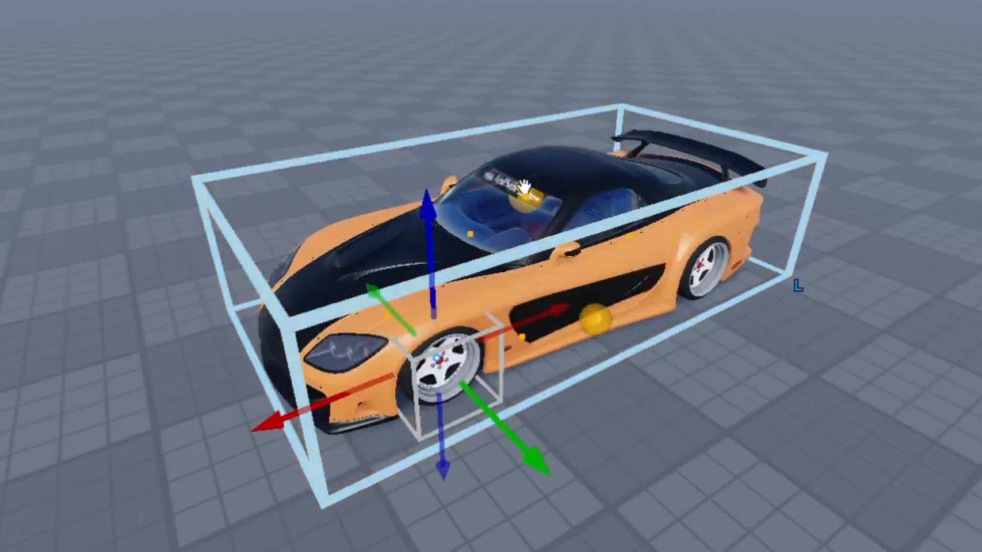
scroll("down", 3)
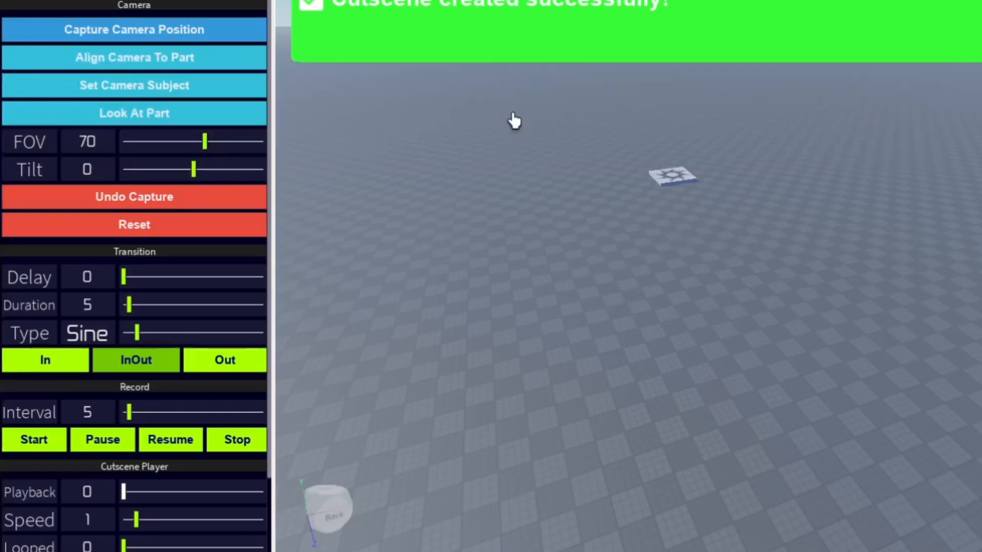
mouse_move(549, 173)
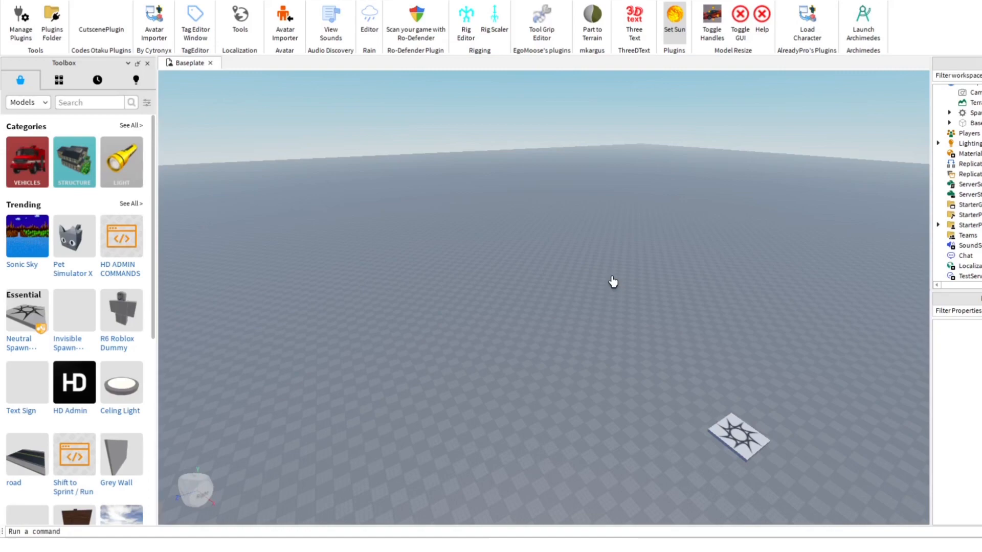
Place a new ThreeDText object on the baseplate reading "Subscribe to Syrup"
left_click(634, 17)
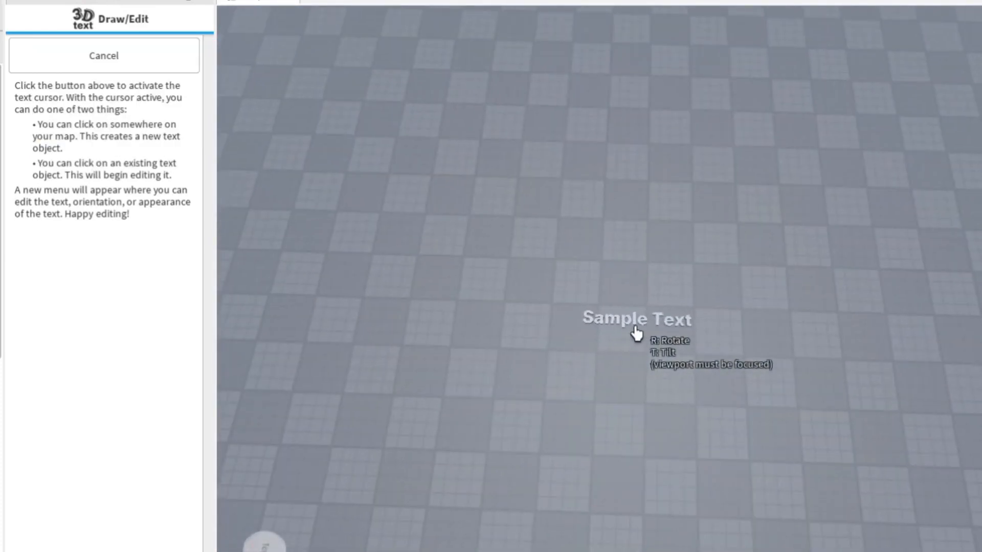
left_click(636, 331)
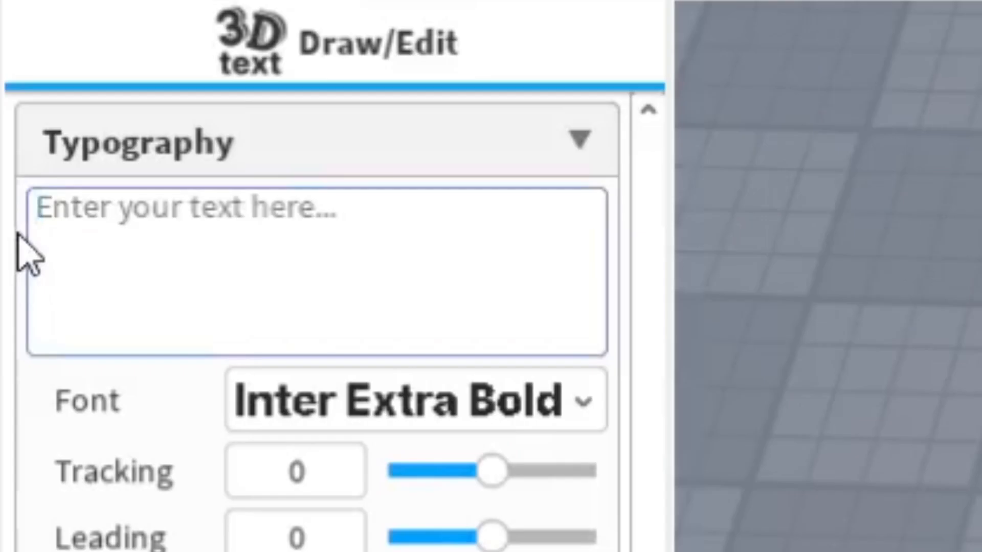
type("Subscrib")
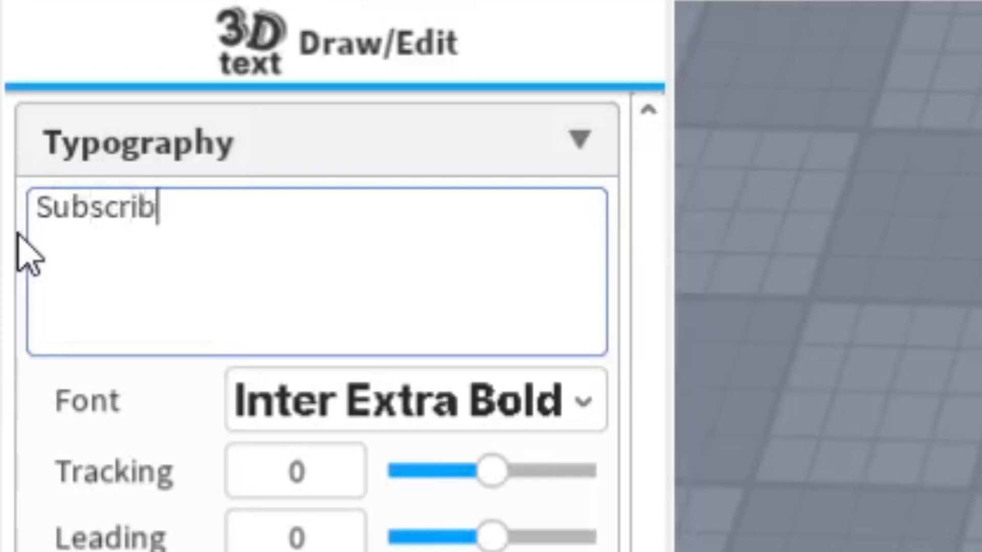
type("e to Syrup")
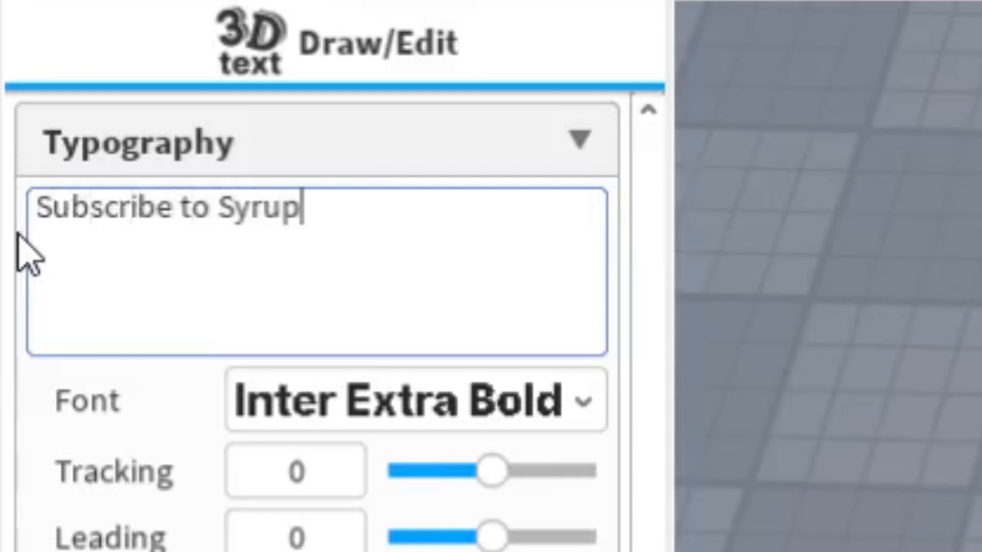
scroll("down", 3)
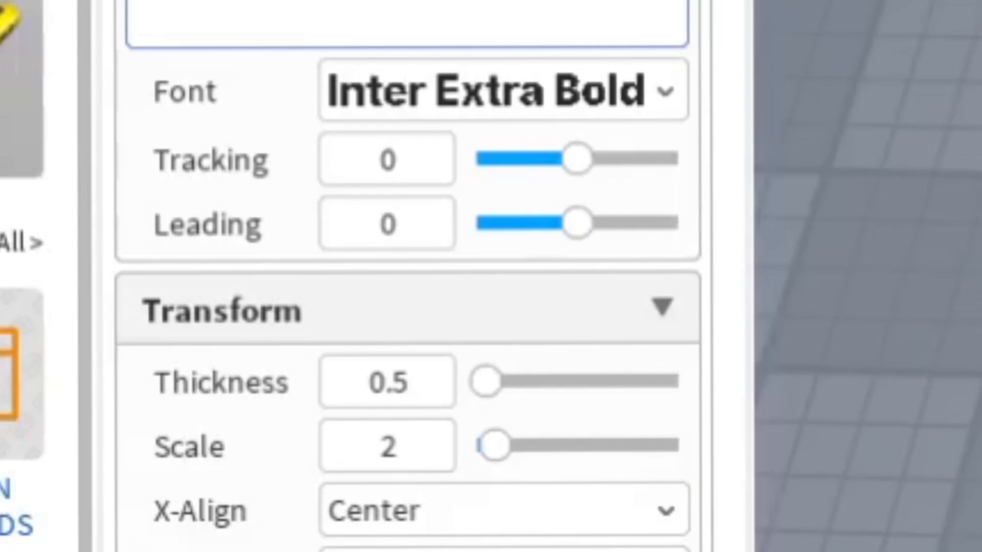
Browse the font list down toward the Shojumaru font for the 3D text
left_click(492, 92)
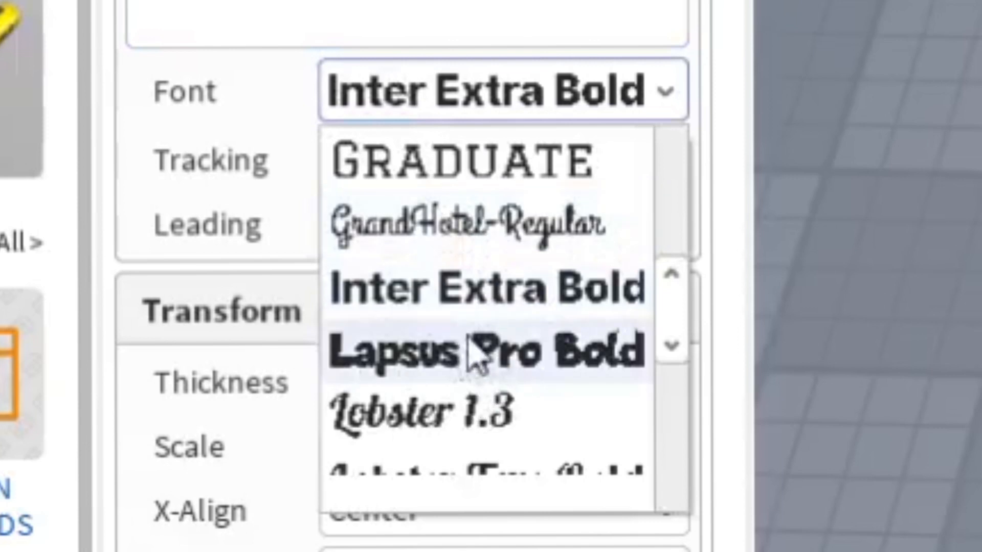
scroll("down", 3)
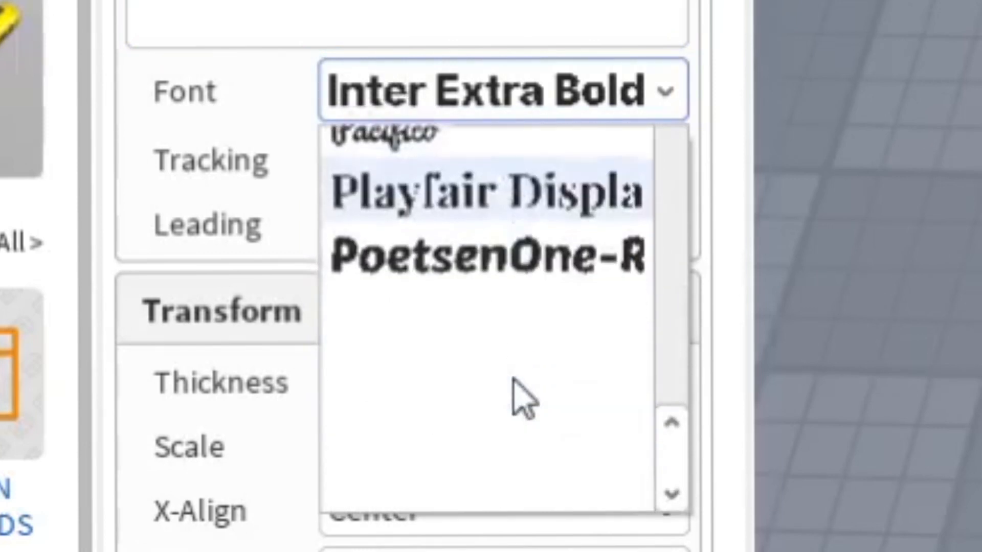
scroll("down", 3)
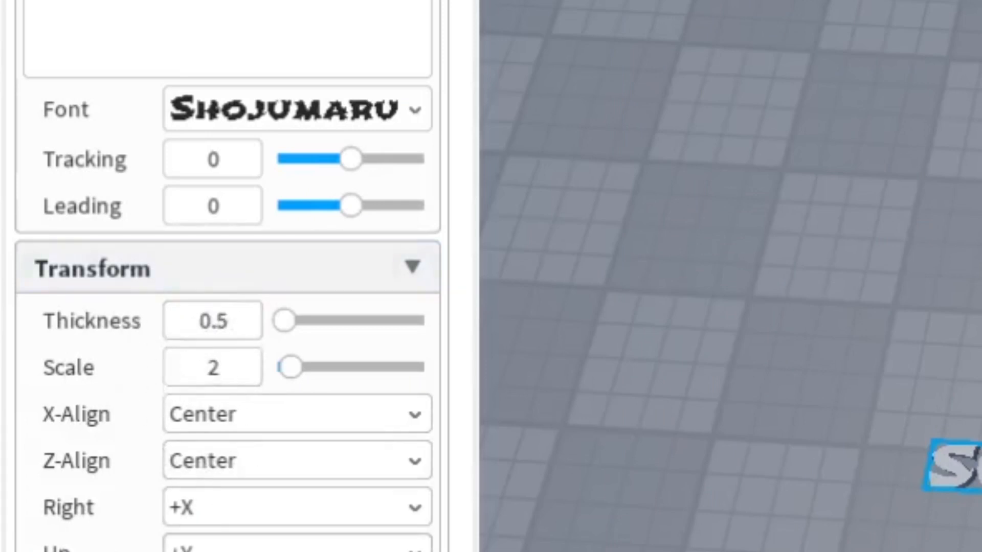
scroll("down", 3)
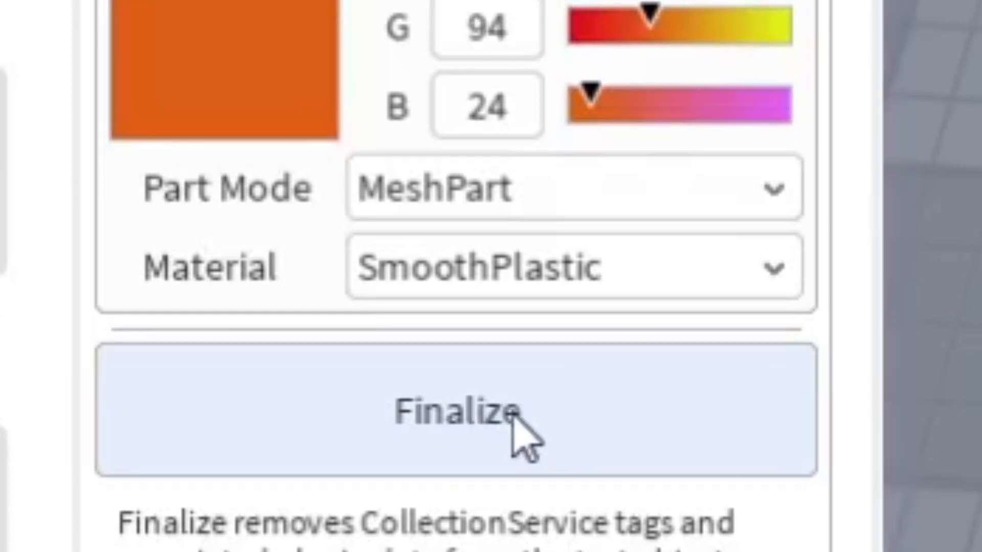
mouse_move(449, 325)
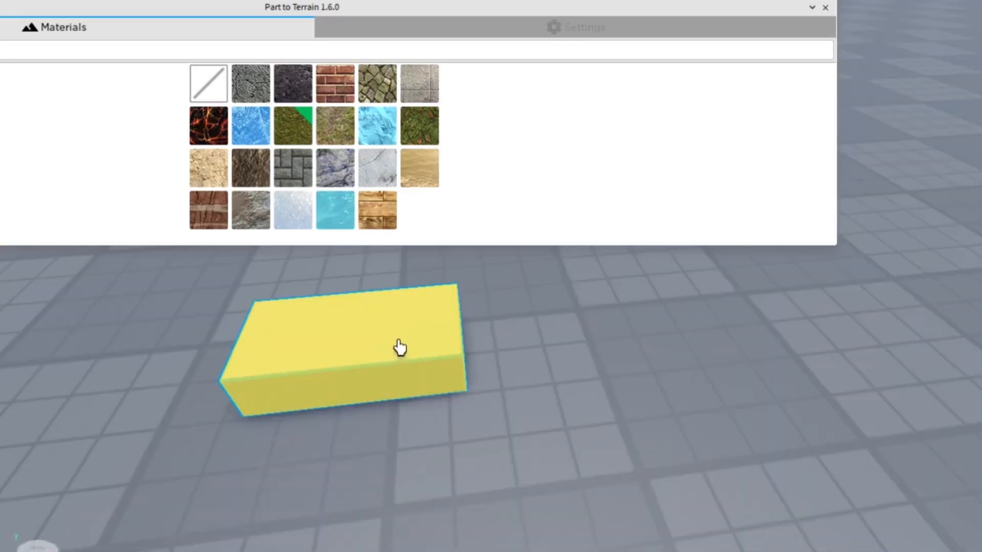
mouse_move(392, 350)
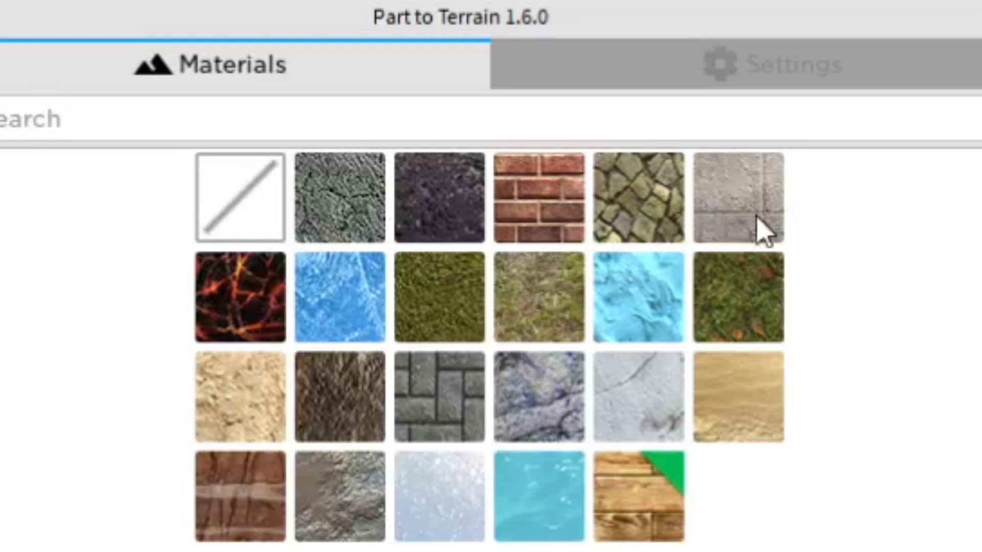
mouse_move(260, 418)
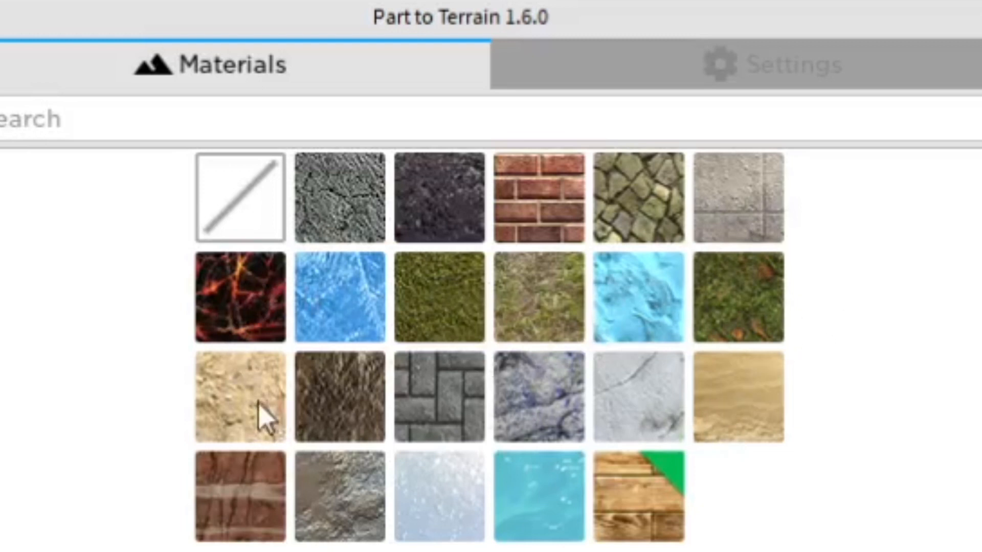
mouse_move(582, 303)
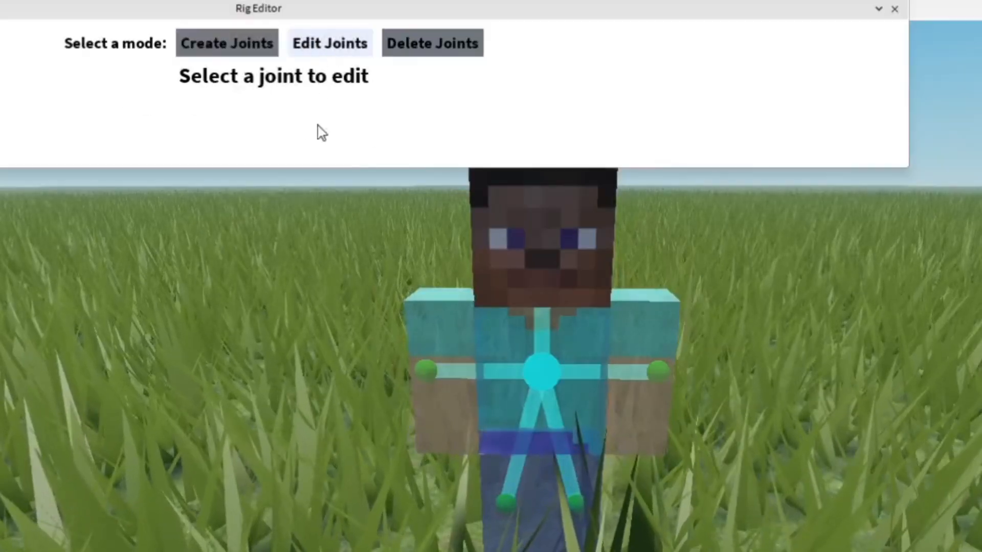
Continue in Rig Scaler with the Steve rig and enter a scale of 2
left_click(540, 374)
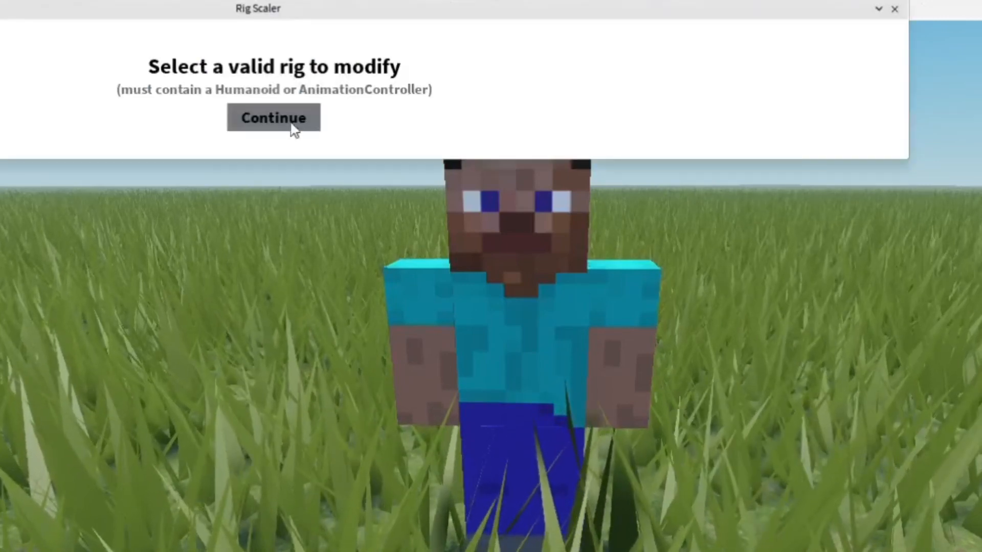
left_click(275, 118)
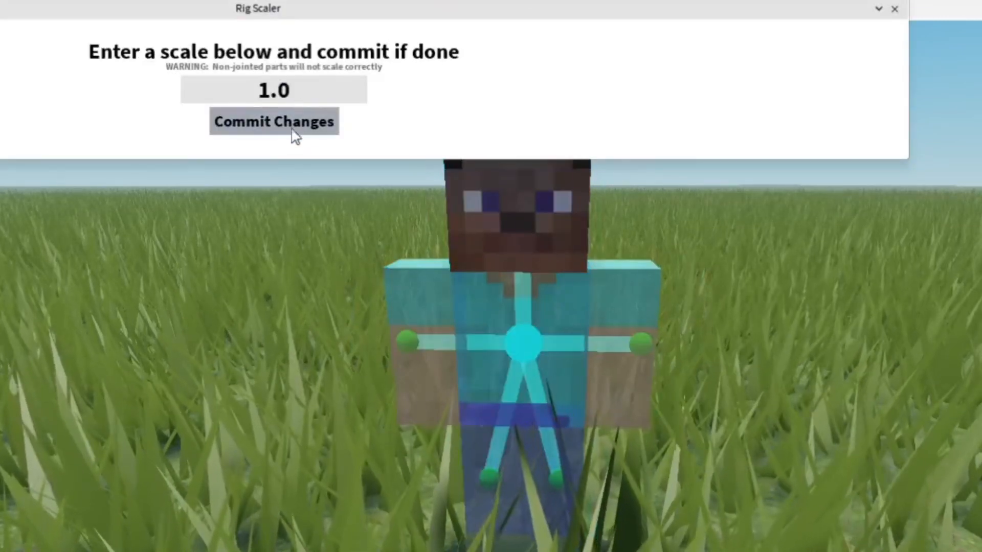
type("2")
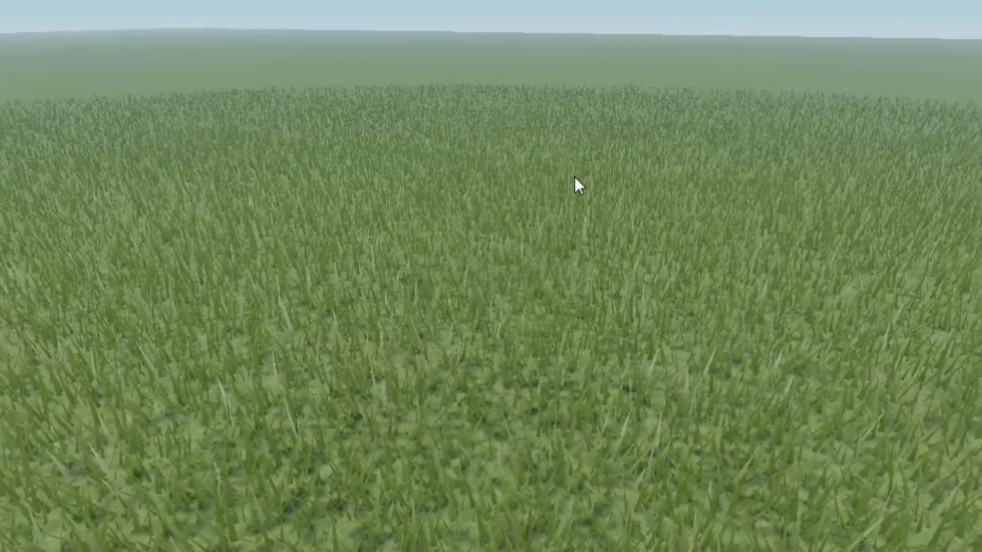
Launch the Rain Editor plugin to show rain properties with the preview over the terrain
left_click(669, 30)
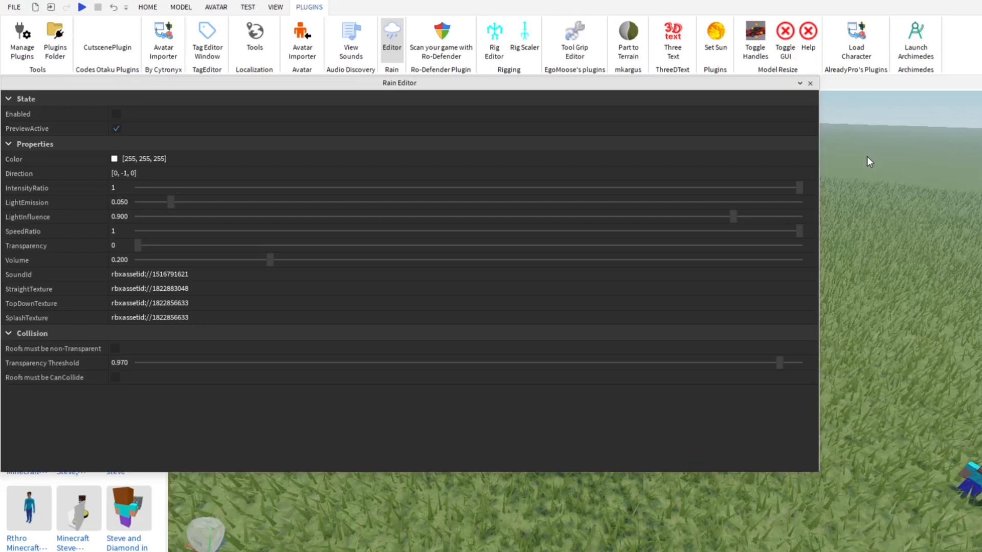
left_click(114, 113)
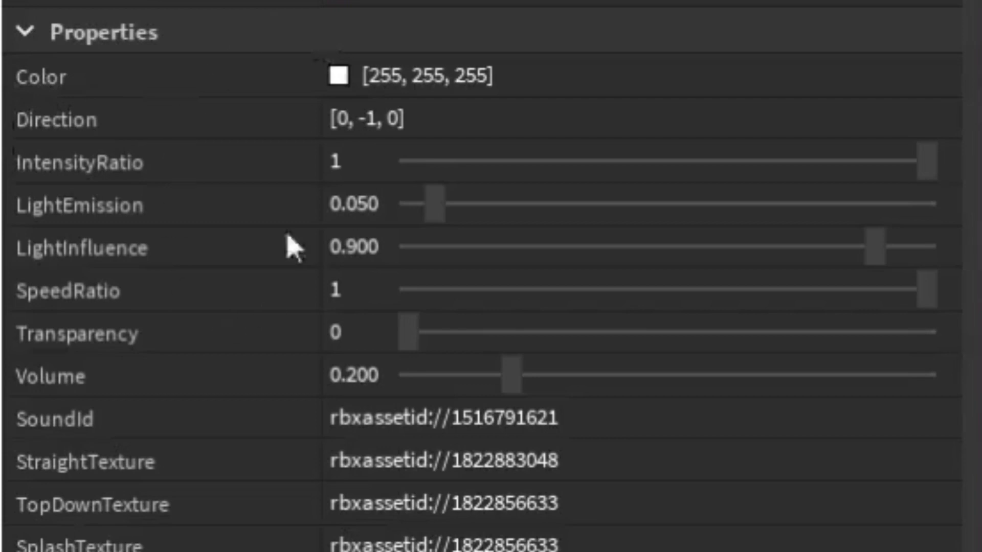
mouse_move(215, 125)
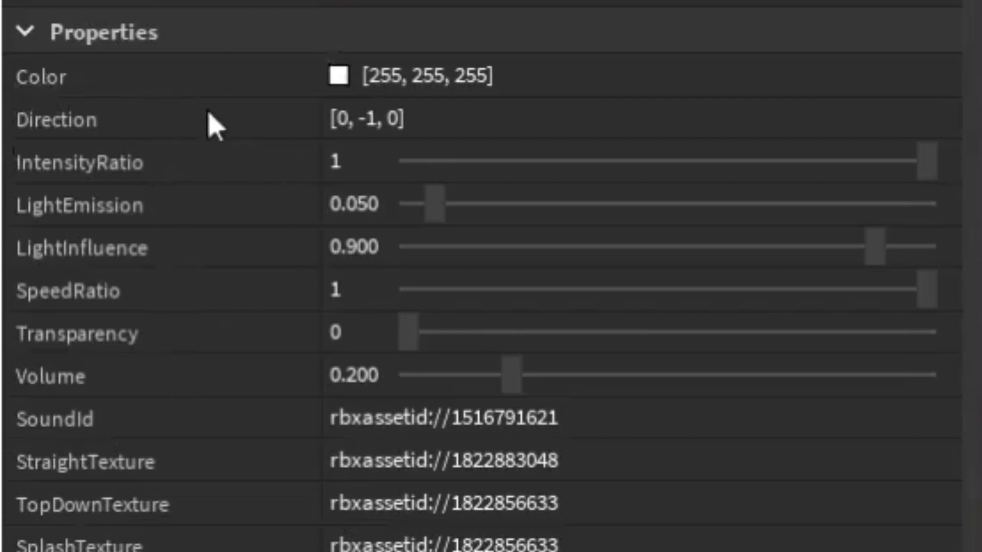
mouse_move(154, 431)
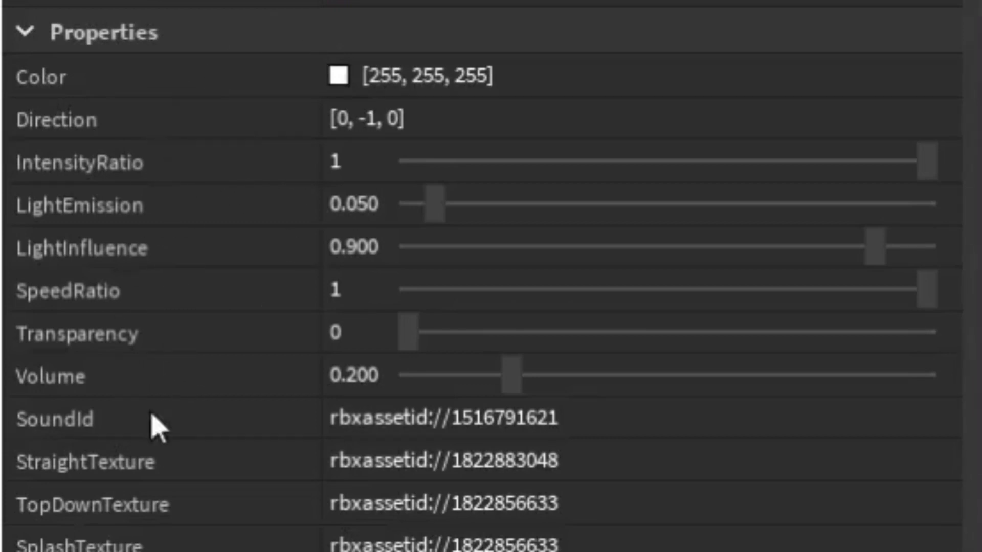
mouse_move(208, 396)
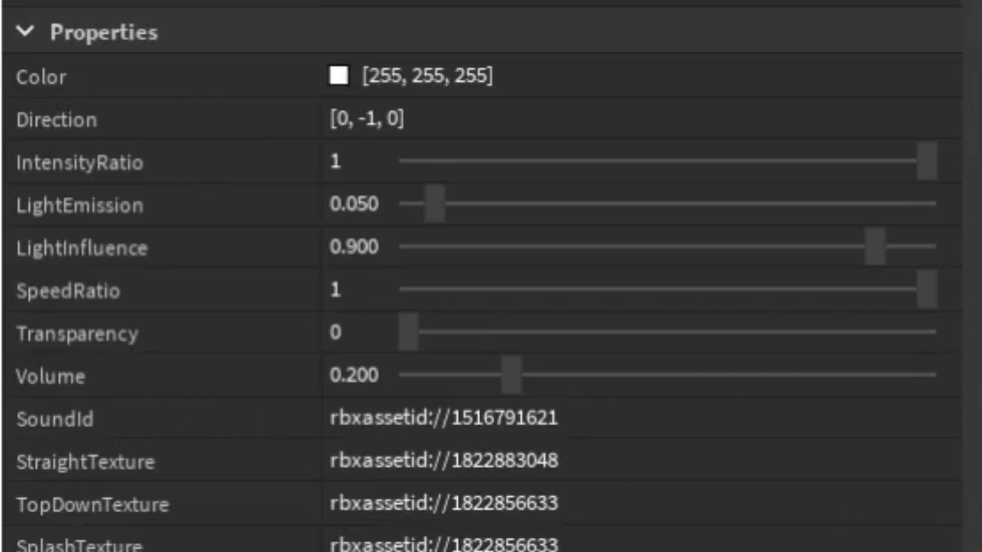
scroll("down", 3)
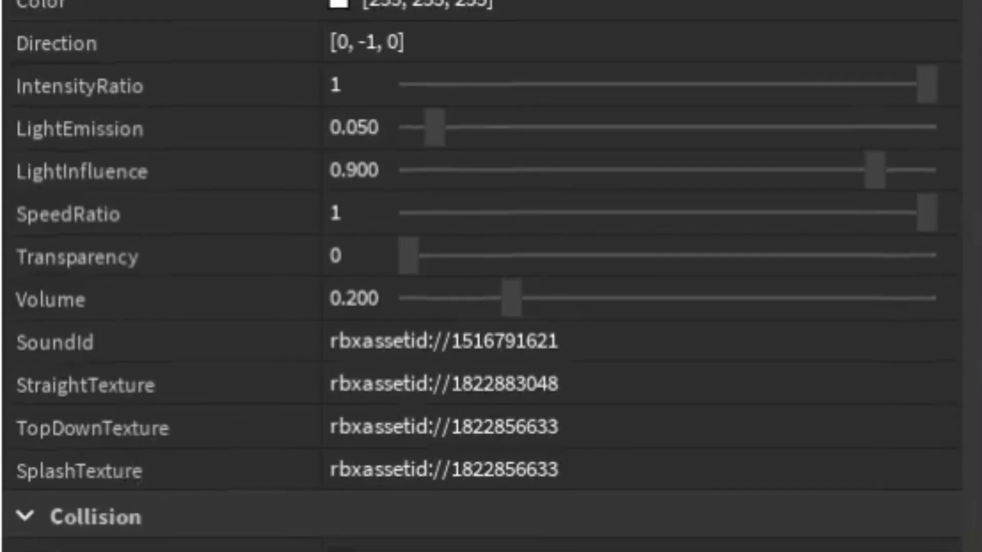